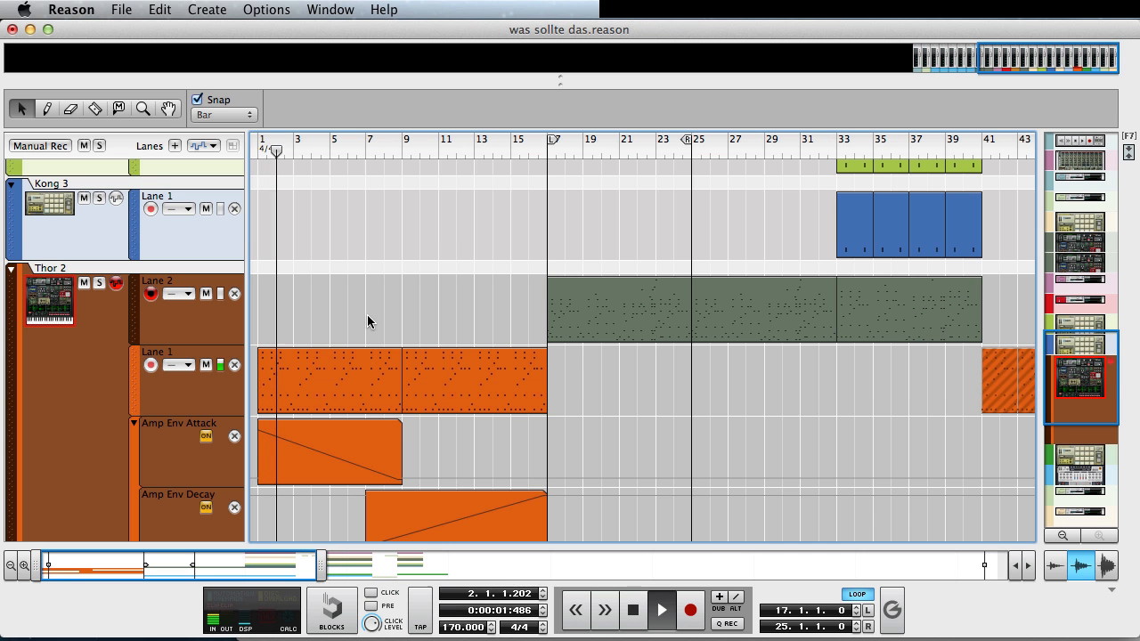
Play the song, then move the right locator to bar 19 so the loop spans bars 17–19
click(303, 150)
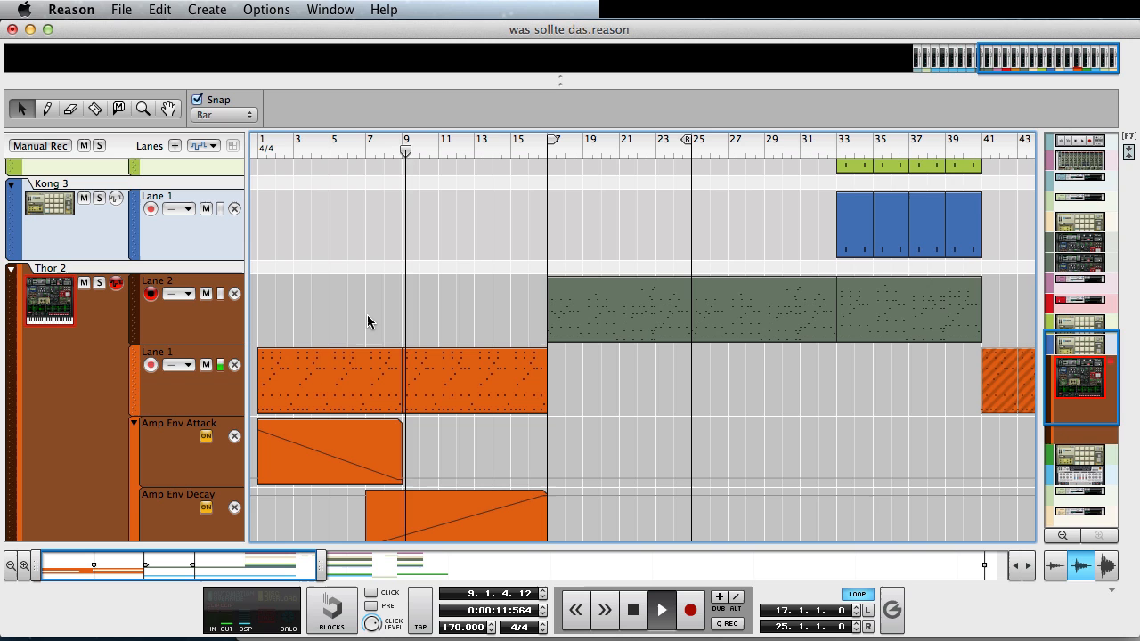
click(431, 149)
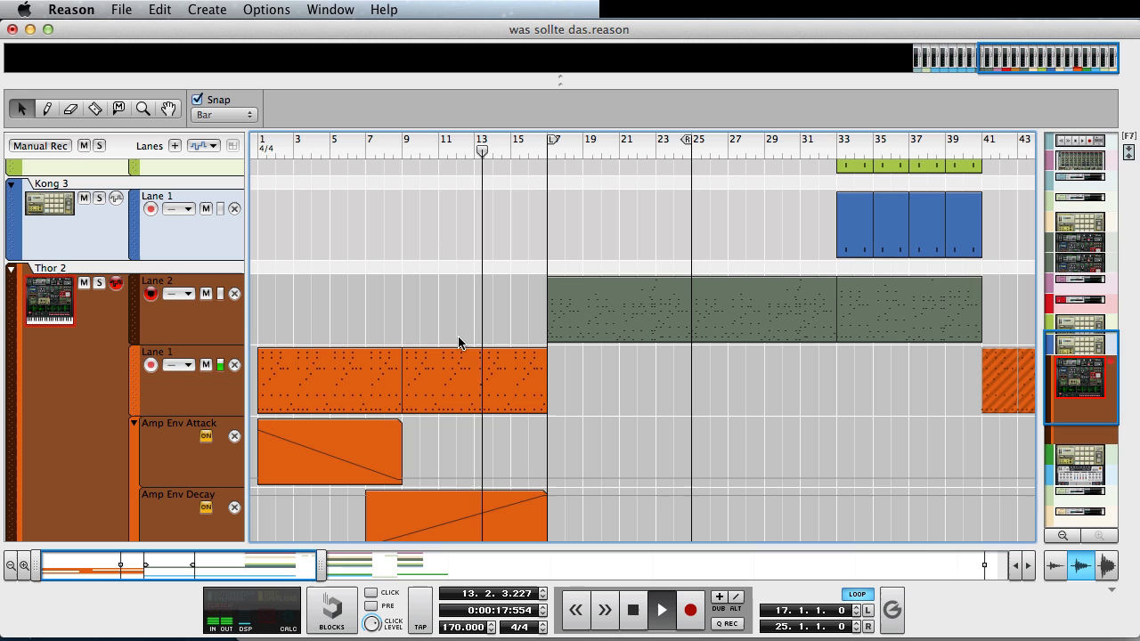
click(632, 610)
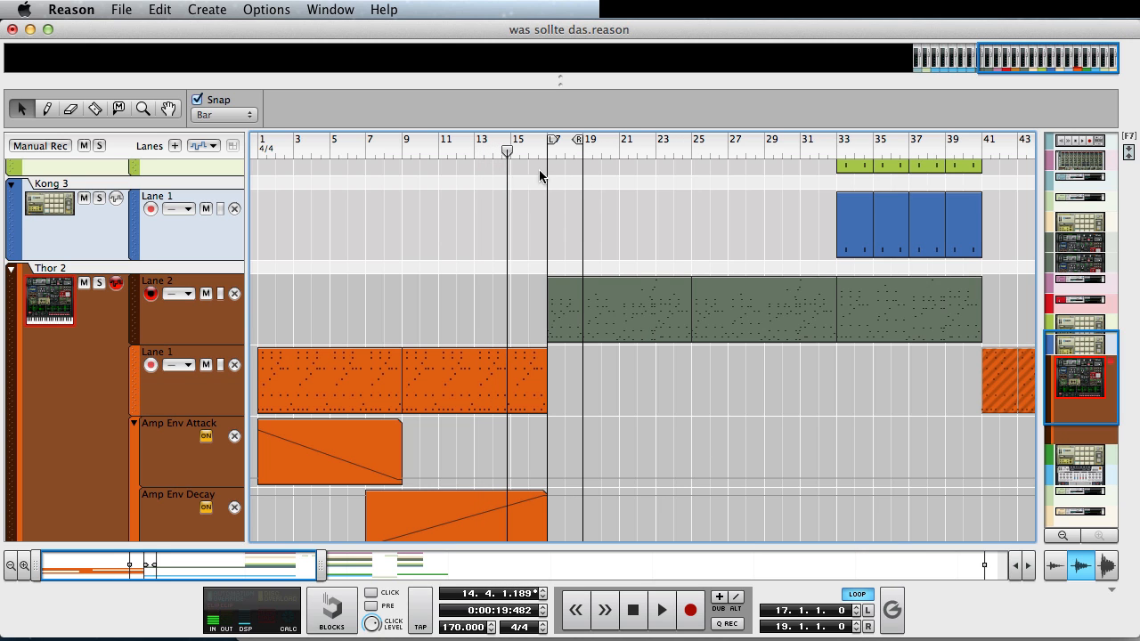
Bounce the Thor 2 mixer channel over the loop range into a new track in the song
click(122, 10)
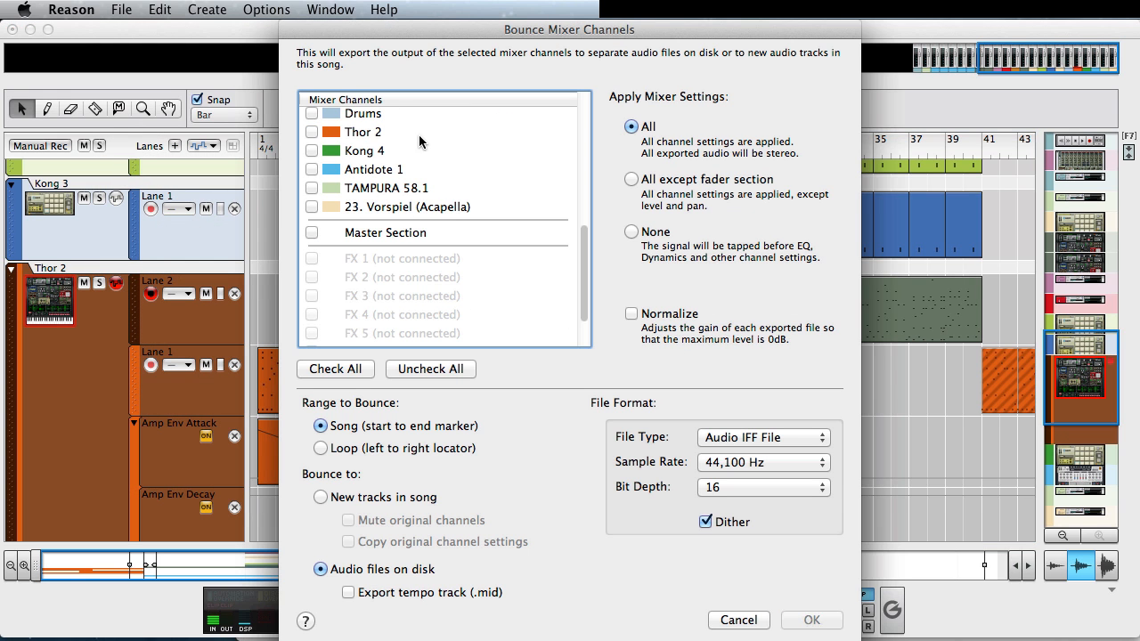
click(311, 132)
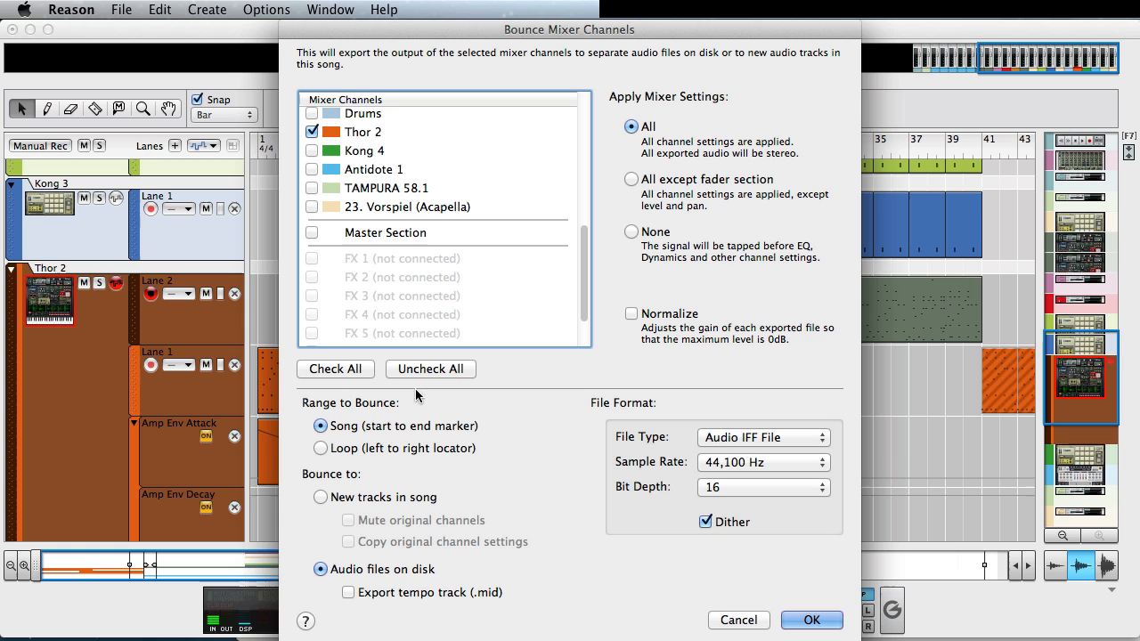
click(320, 448)
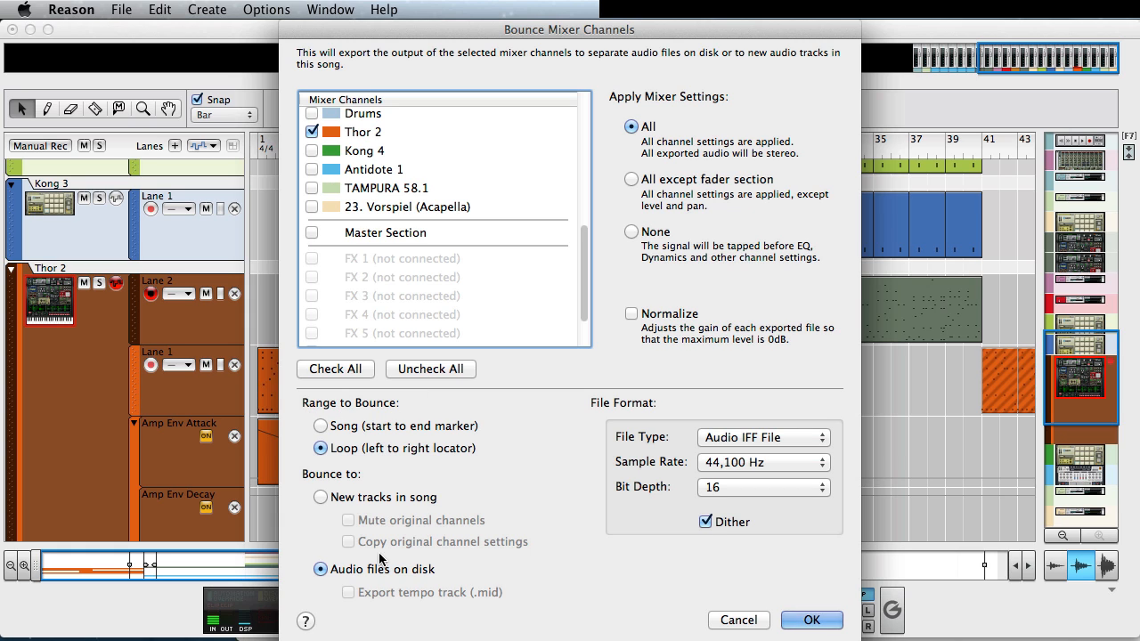
click(320, 497)
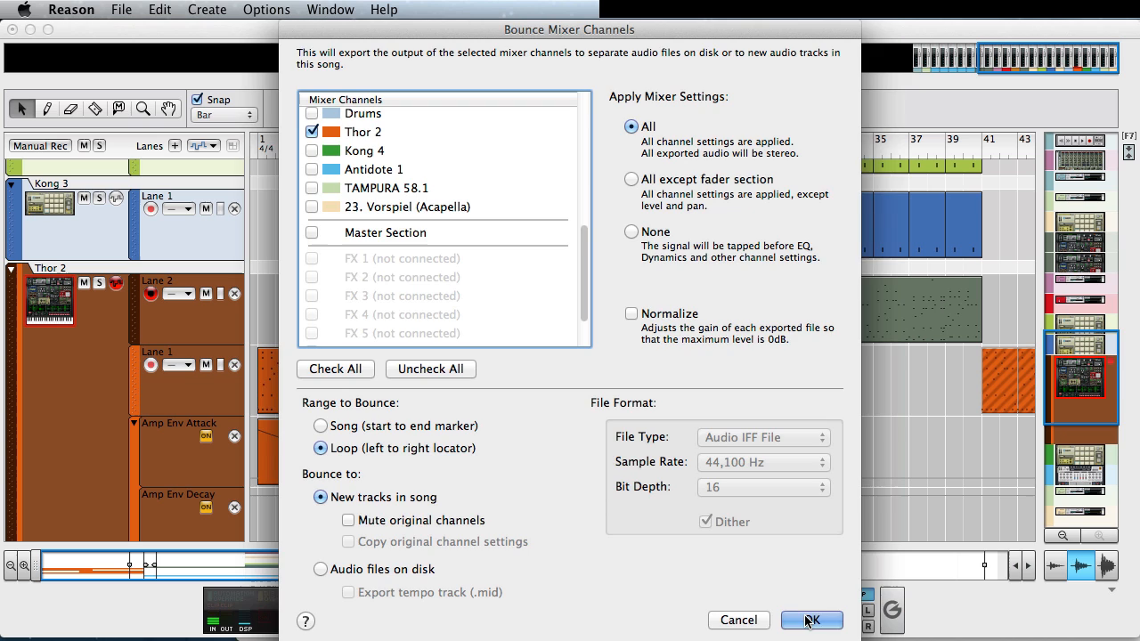
click(811, 620)
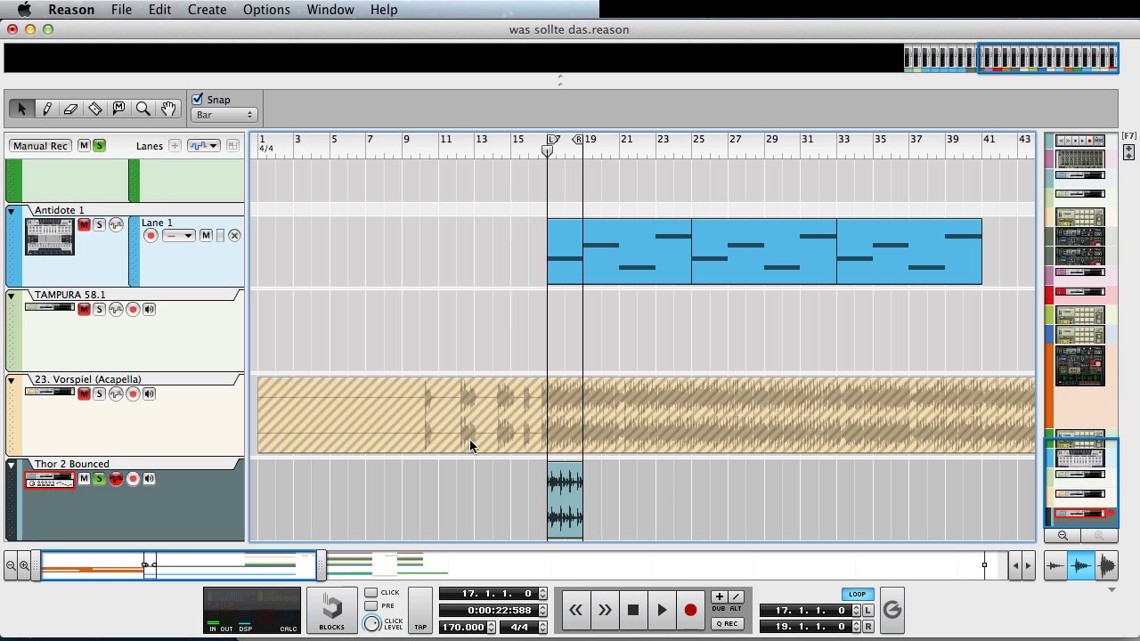
Play back the bounced Thor 2 clip, then stop playback
click(660, 610)
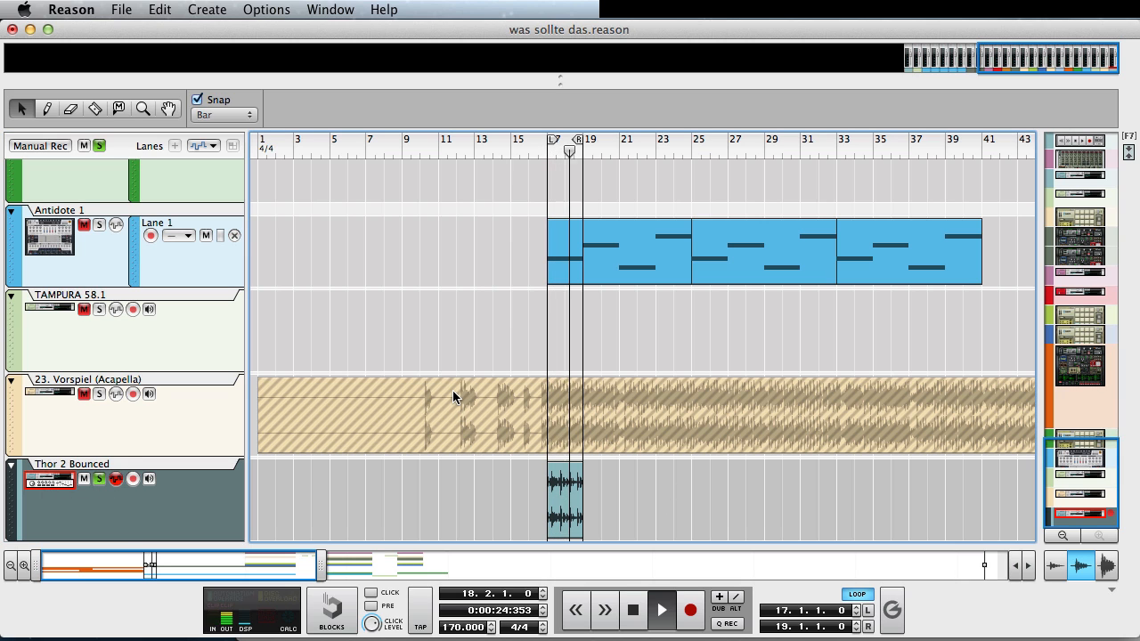
click(566, 499)
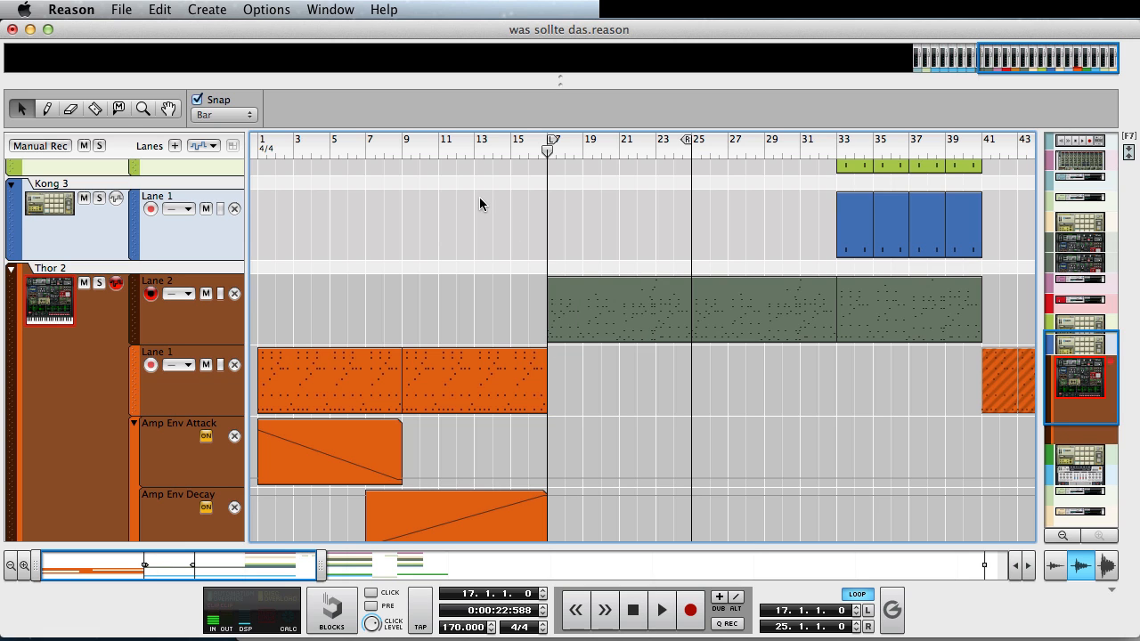
mouse_move(470, 213)
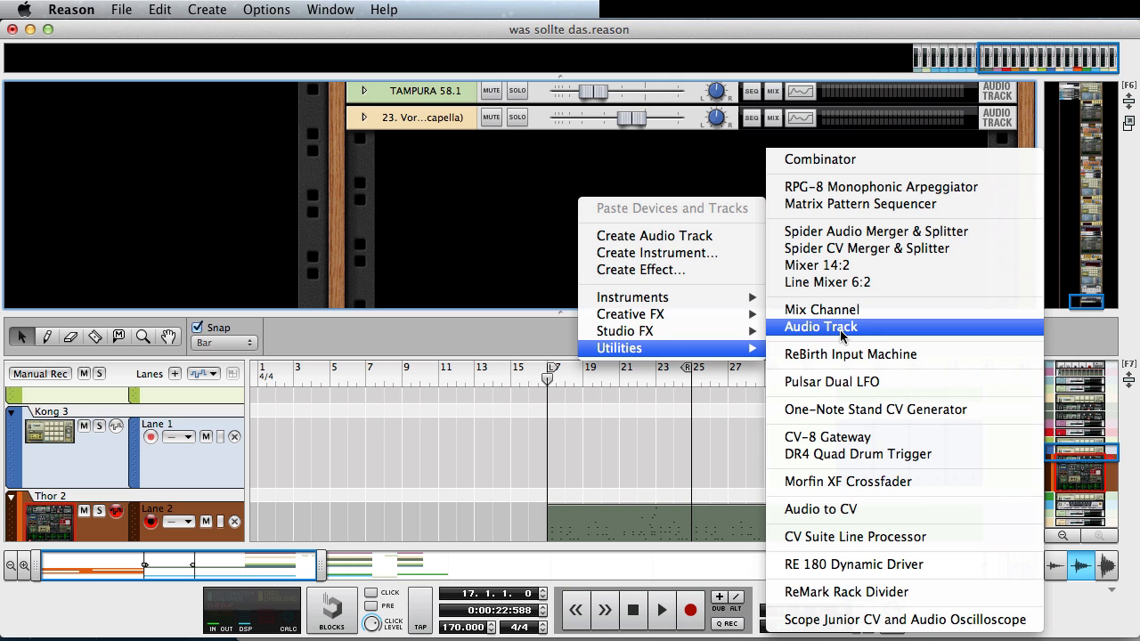
Create a new Audio Track from the rack's Utilities menu
click(821, 327)
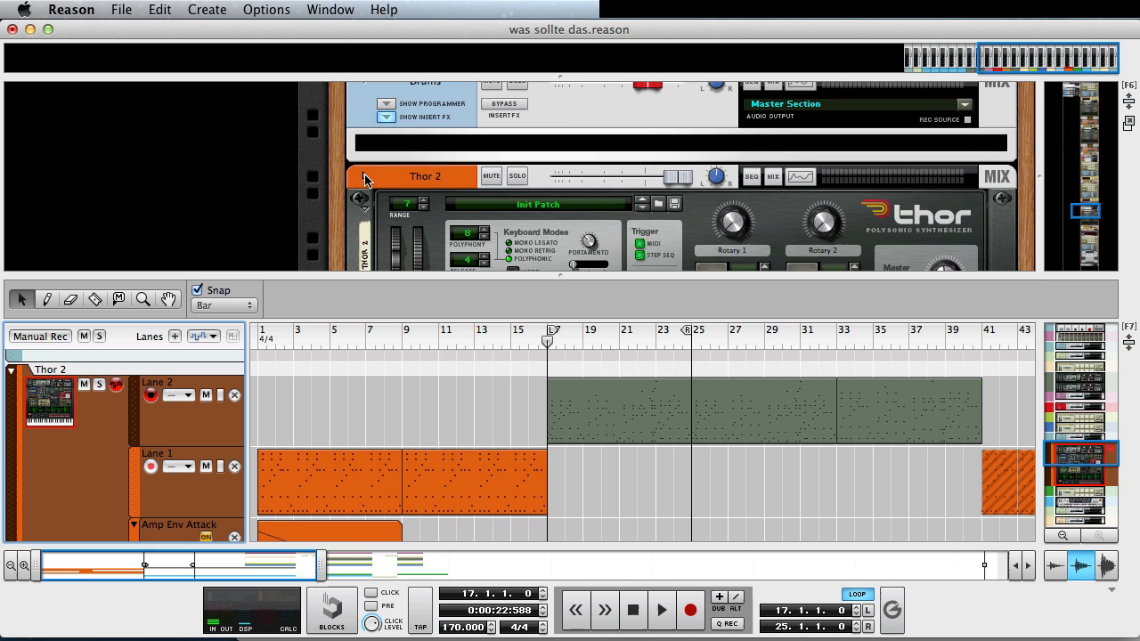
Flip the rack to inspect Thor 2's cables into its mix channel
click(364, 177)
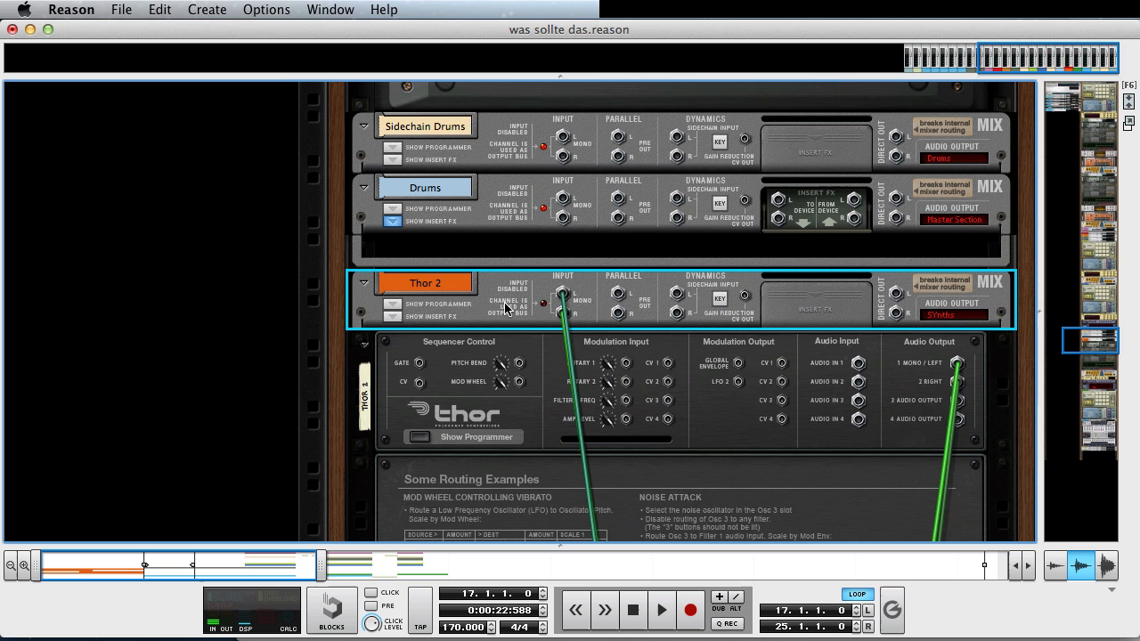
mouse_move(949, 301)
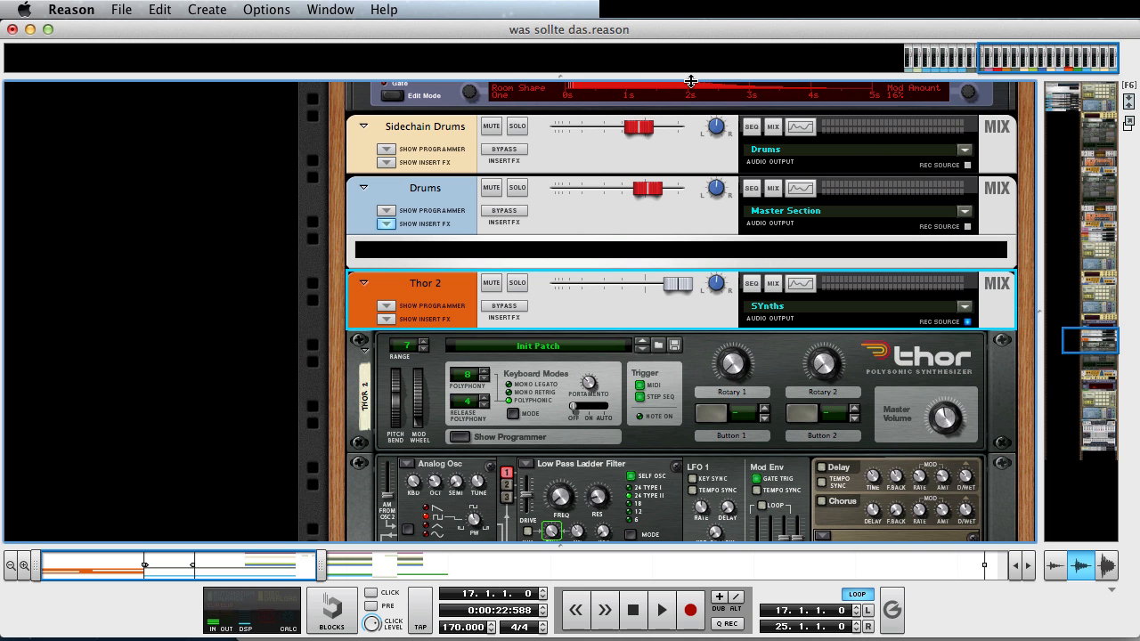
mouse_move(577, 89)
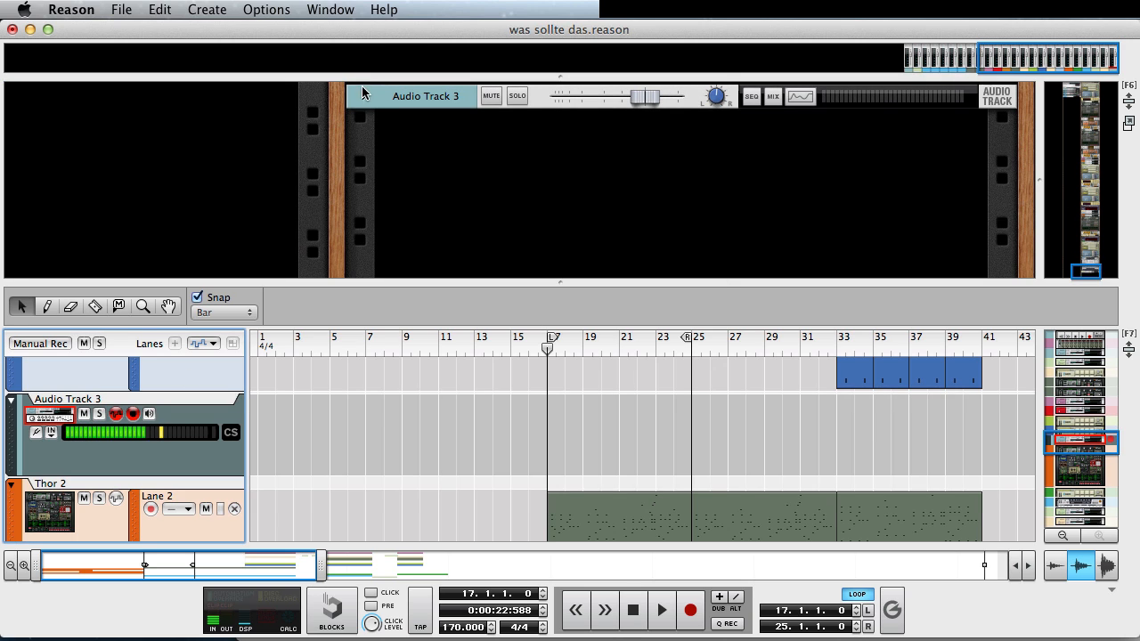
Set Audio Track 3's audio input to Thor 2, after first trying Balance Input 1
click(362, 95)
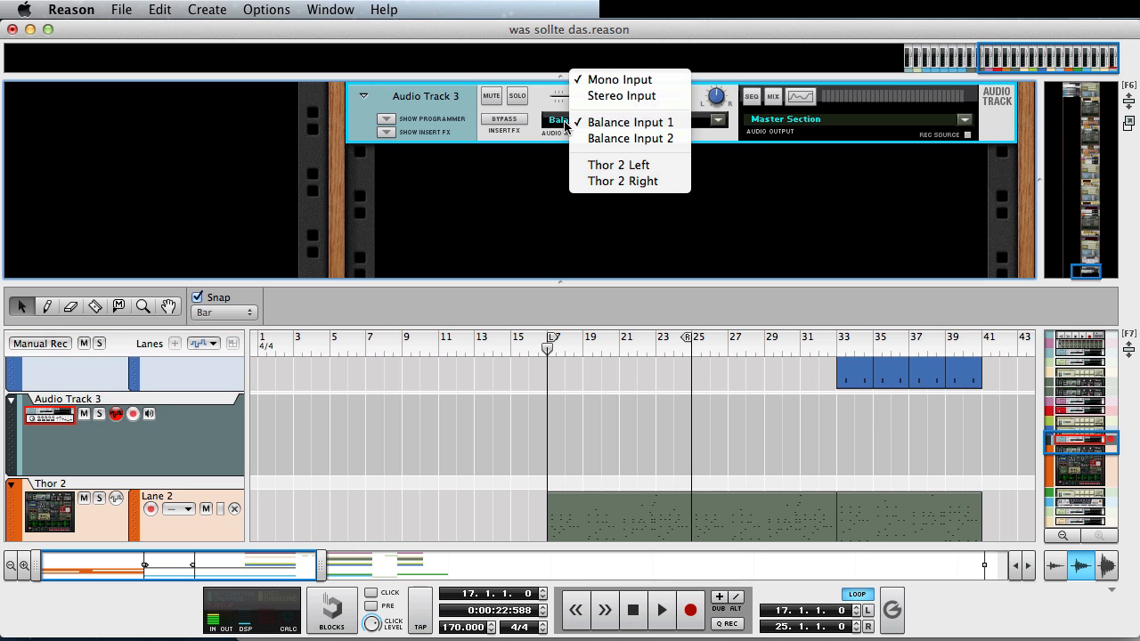
mouse_move(628, 122)
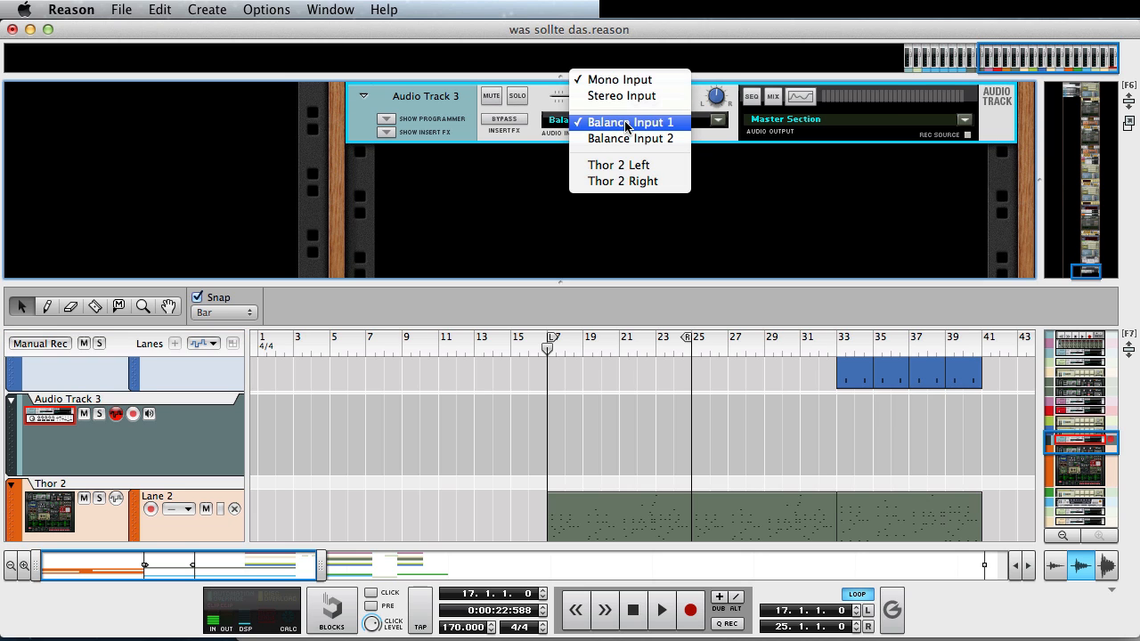
click(630, 122)
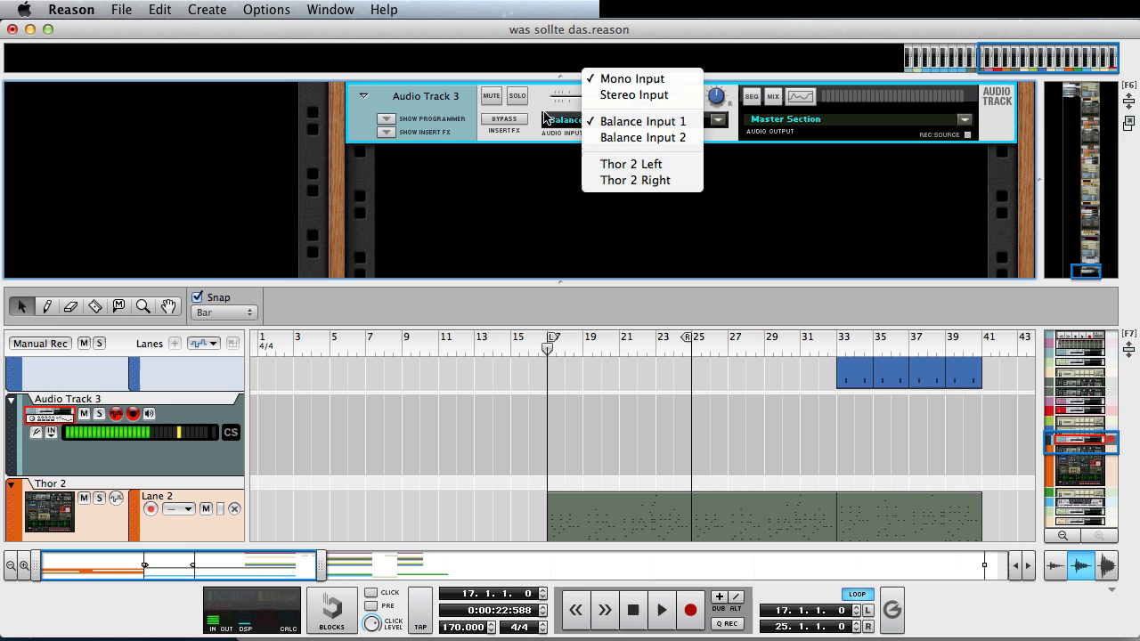
click(642, 120)
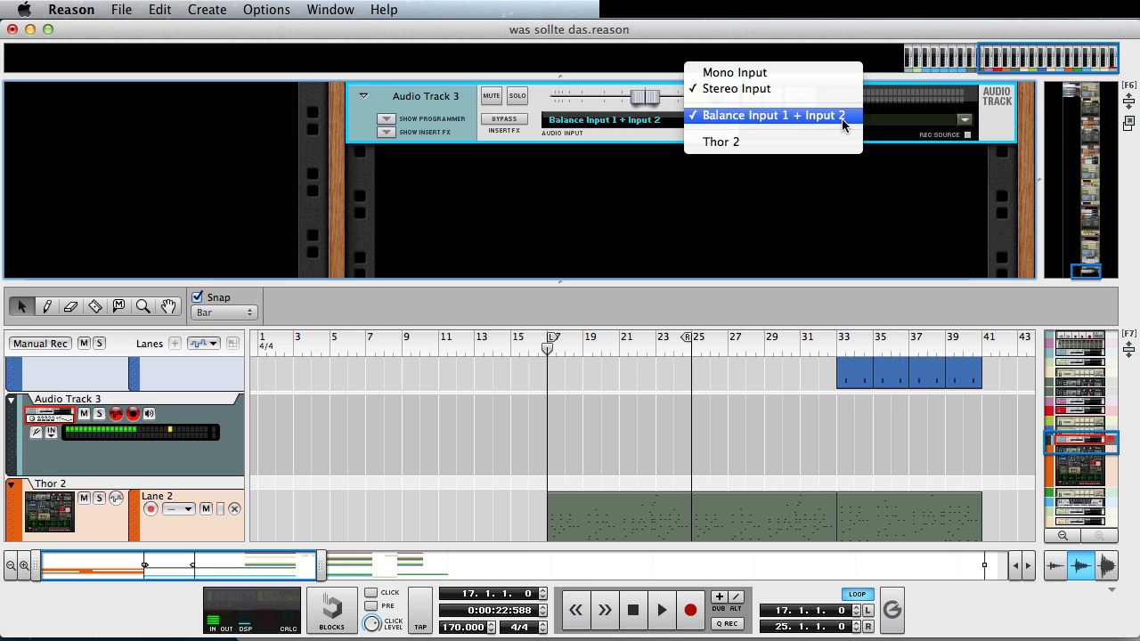
mouse_move(722, 142)
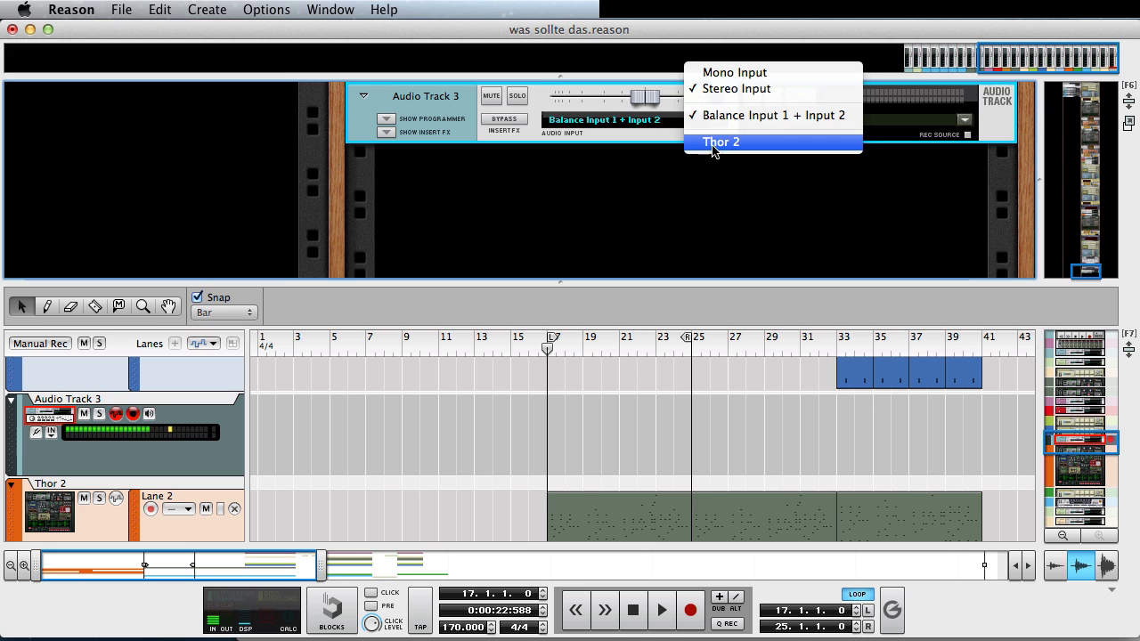
click(721, 141)
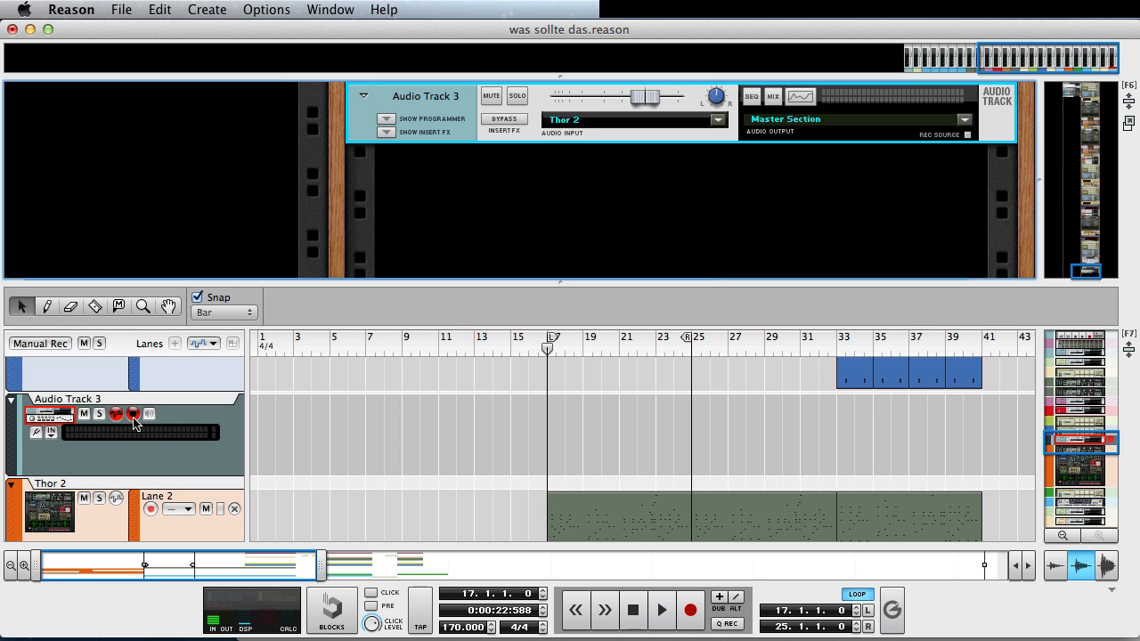
mouse_move(107, 416)
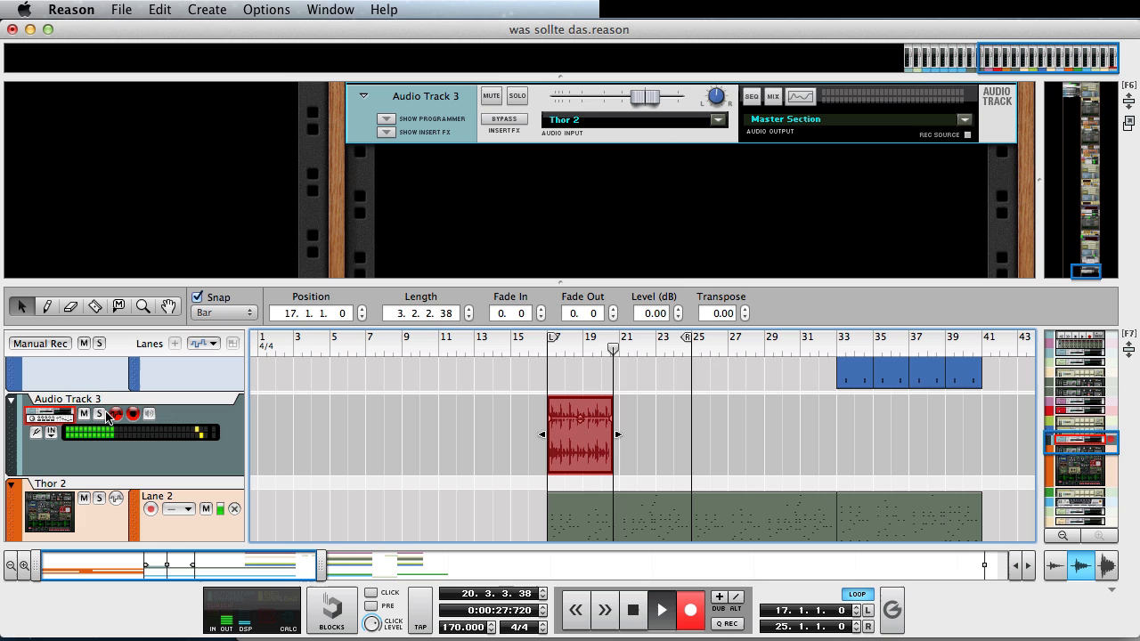
Trim the recorded Thor 2 clip to two bars and move it to start at bar 17
drag(617, 434, 642, 435)
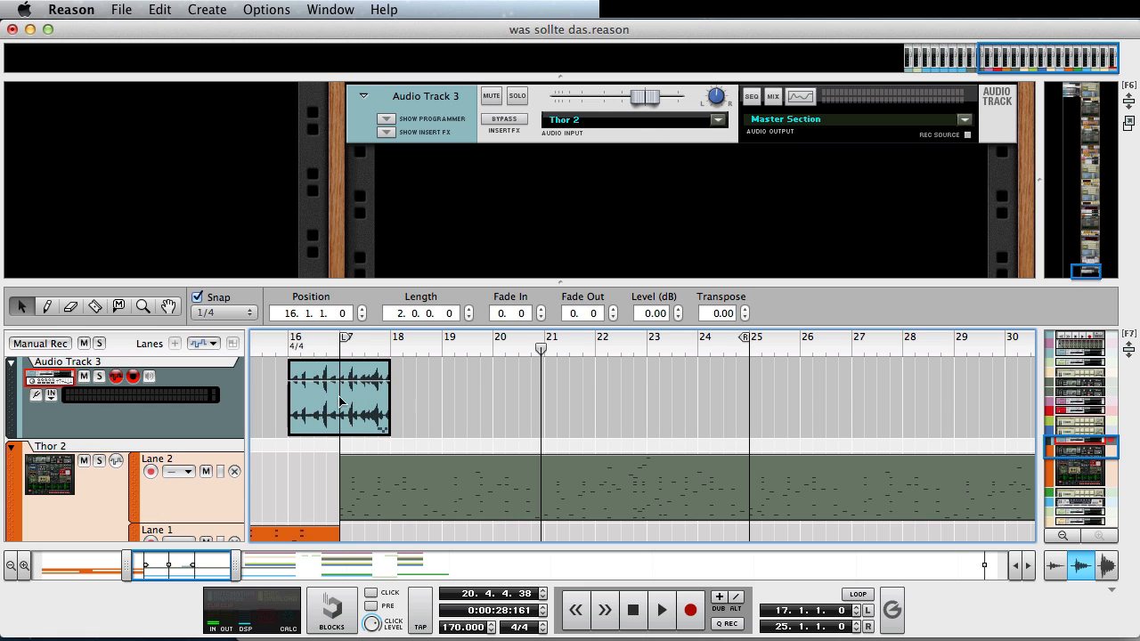
drag(338, 398, 390, 398)
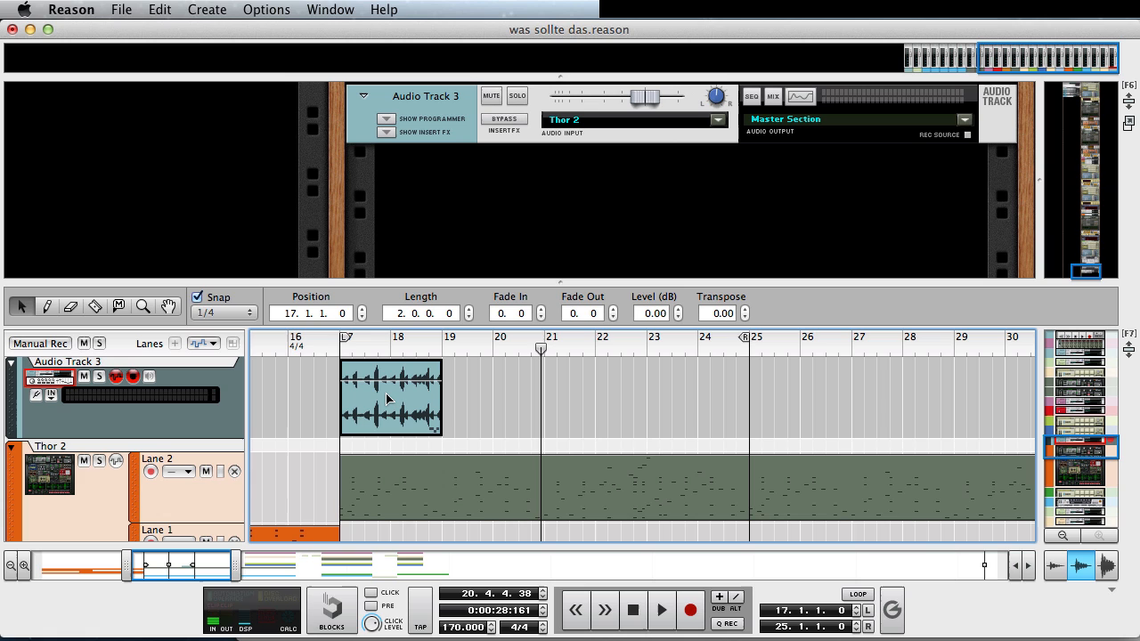
click(390, 399)
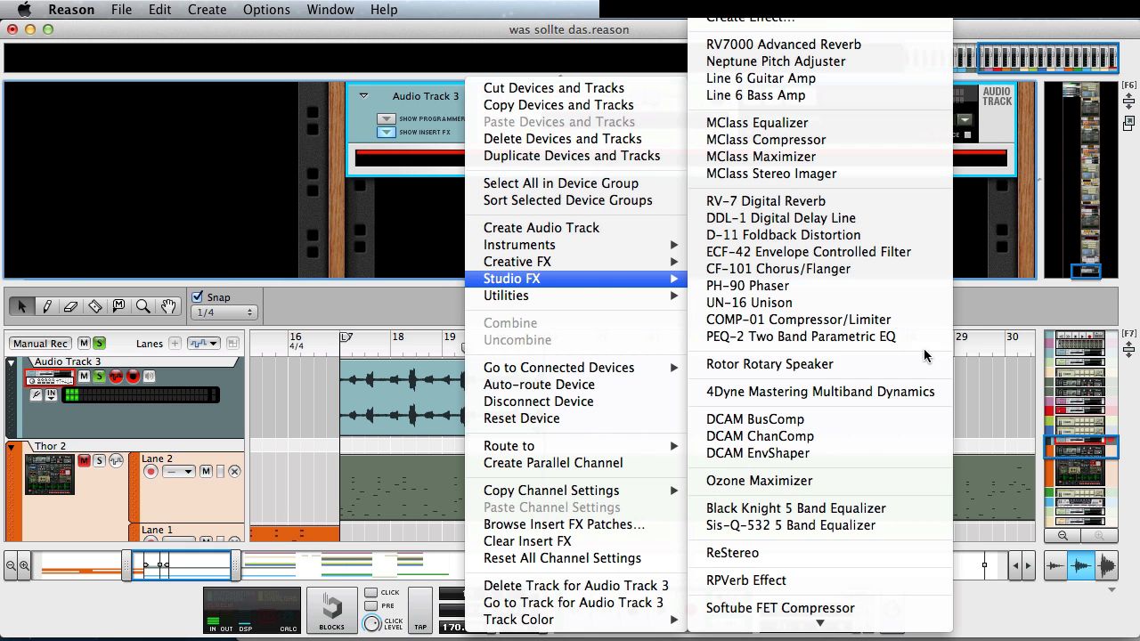
mouse_move(804, 407)
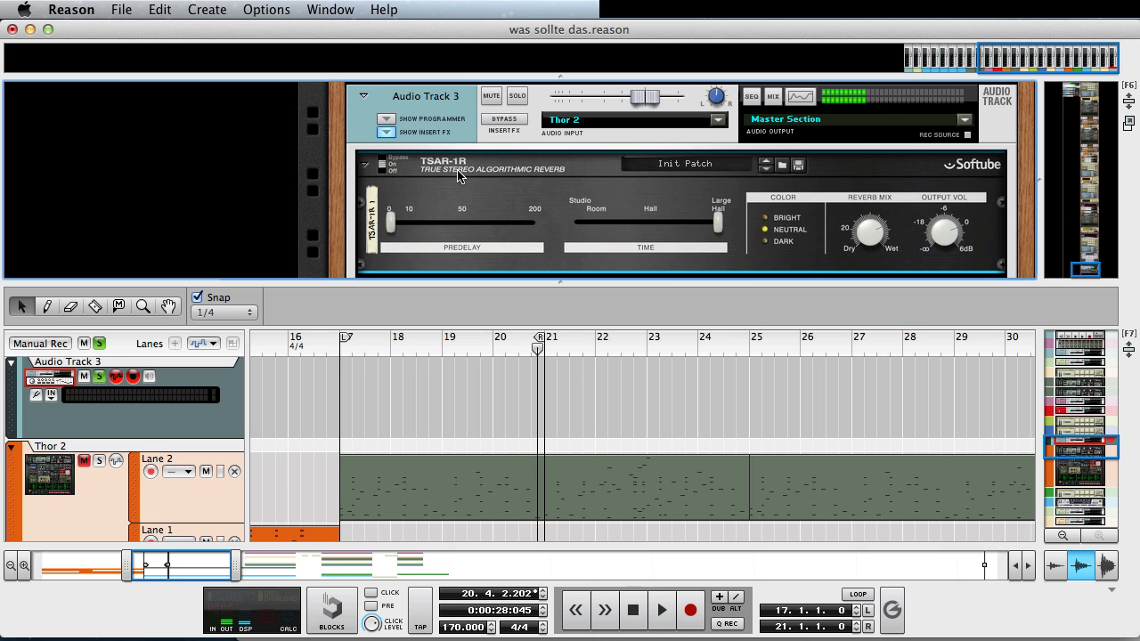
Add the Softube TSAR-1R reverb from Studio FX to Audio Track 3
click(386, 132)
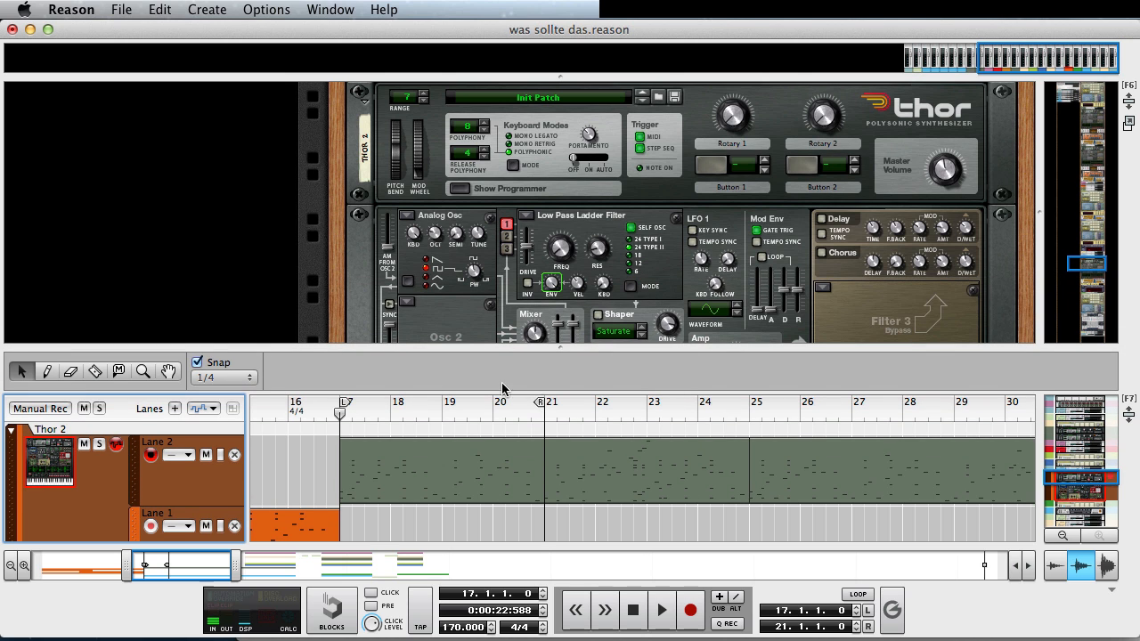
mouse_move(165, 345)
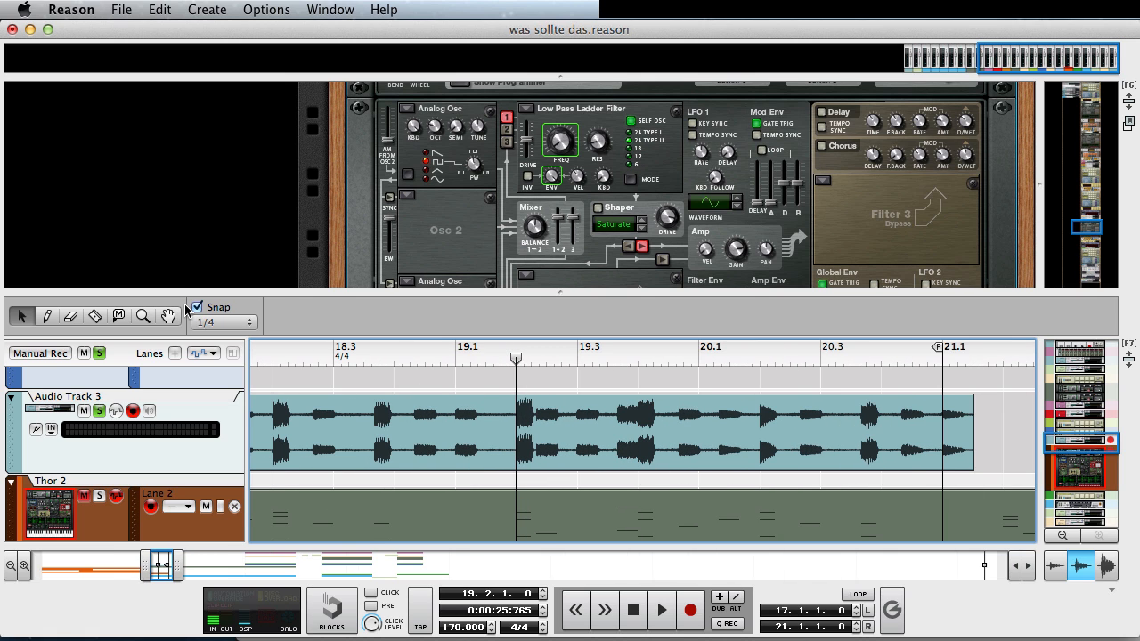
Snap to 1/32, trim the 19.2.3 slice to start at 19.2.4, then snap to 1/64
click(252, 320)
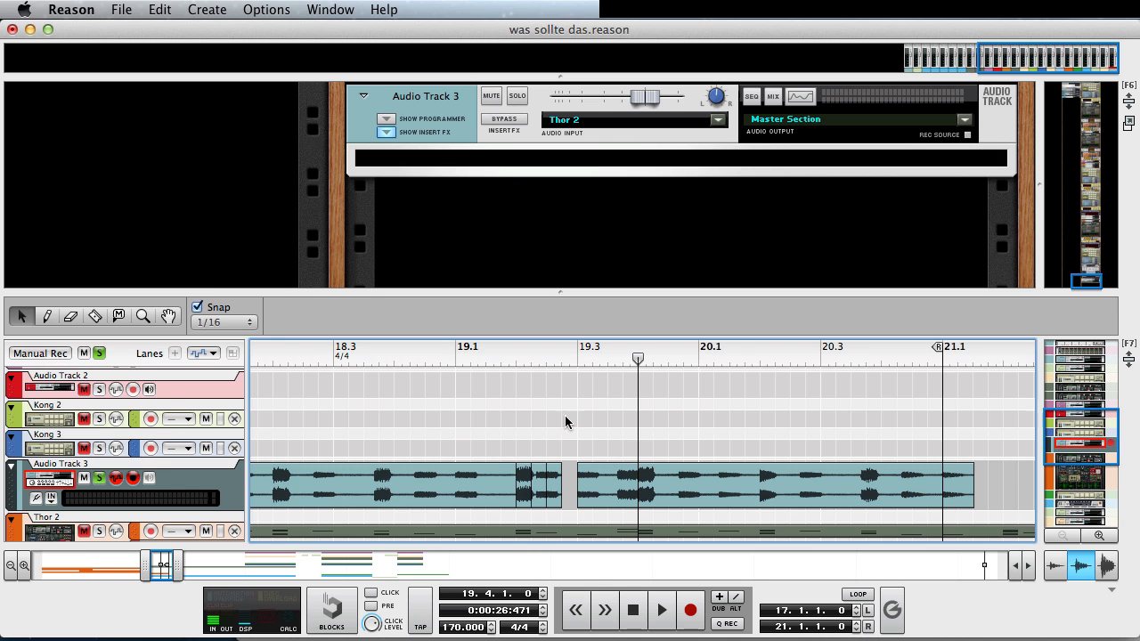
click(218, 320)
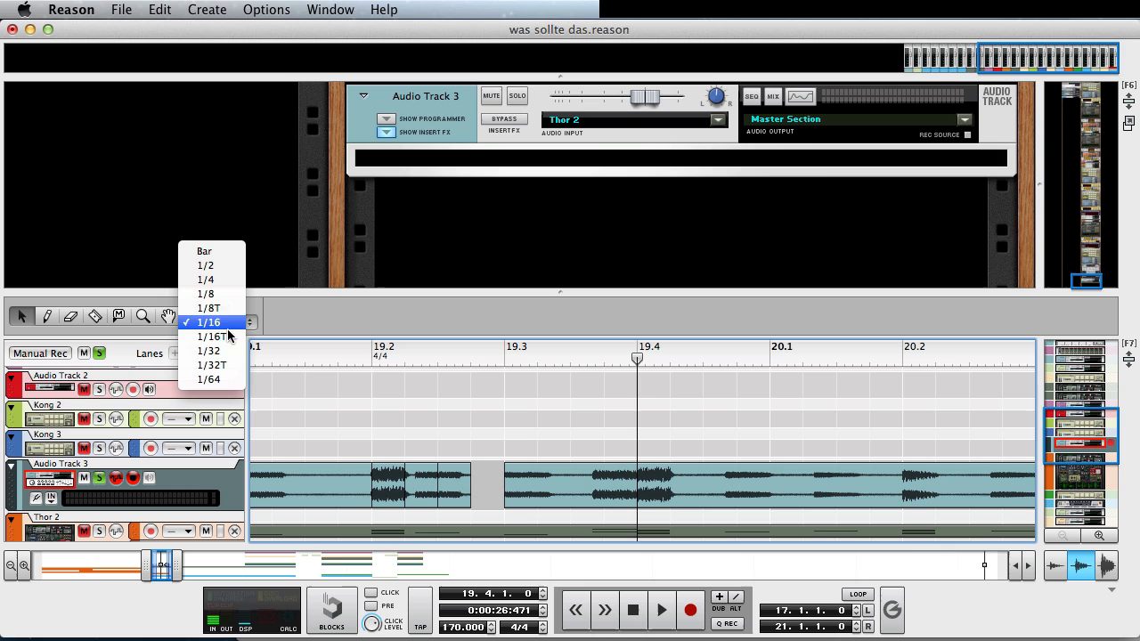
click(209, 350)
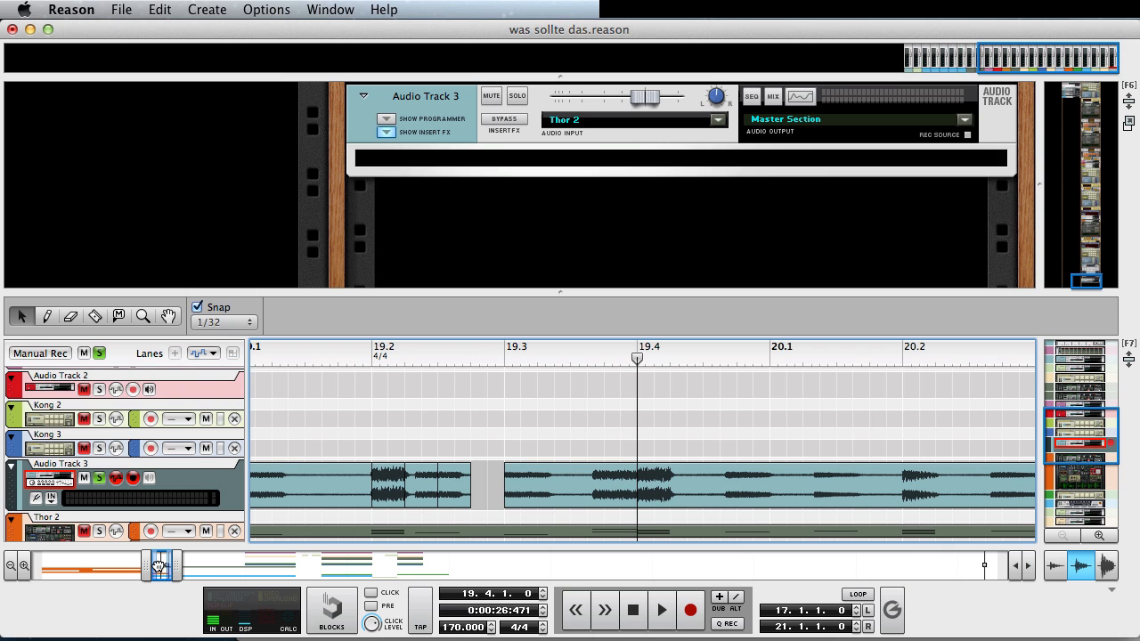
click(330, 485)
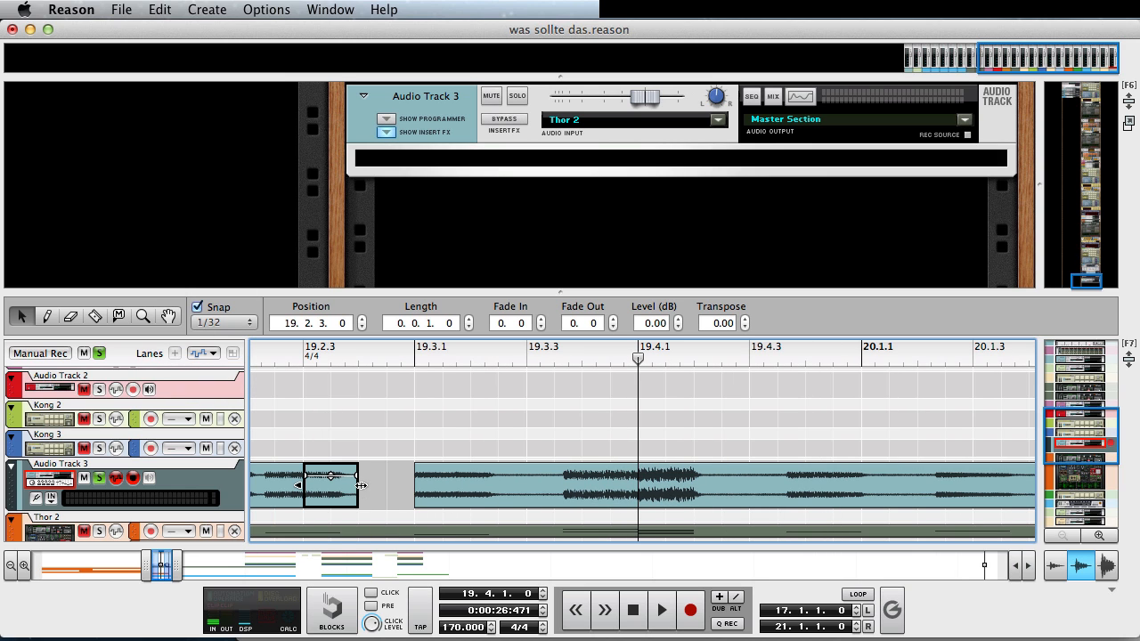
drag(329, 485, 385, 496)
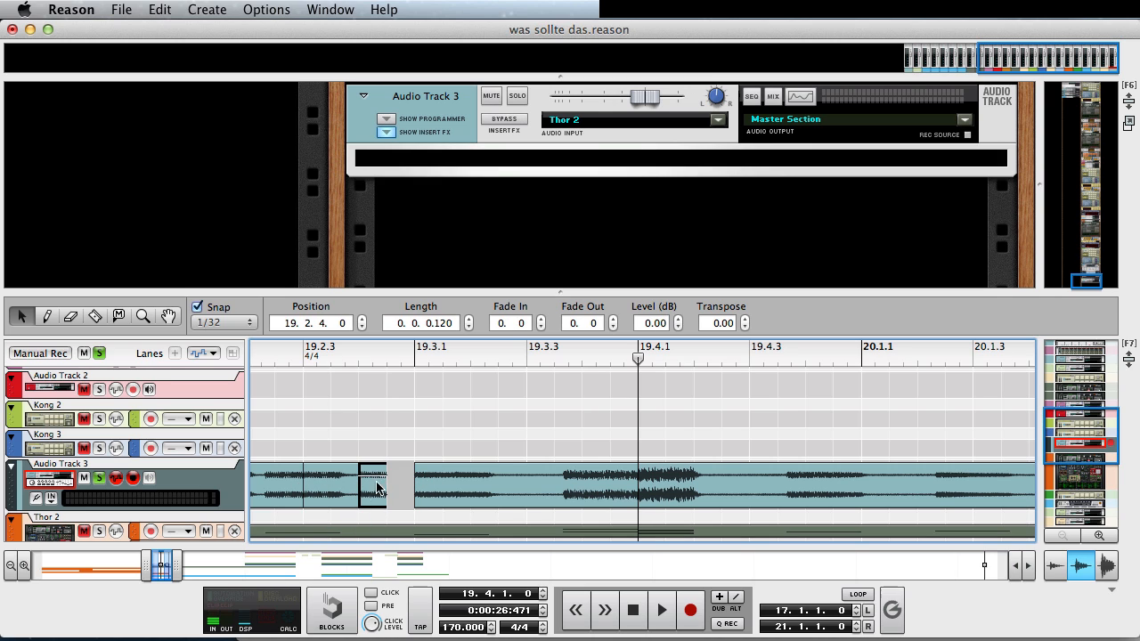
click(221, 323)
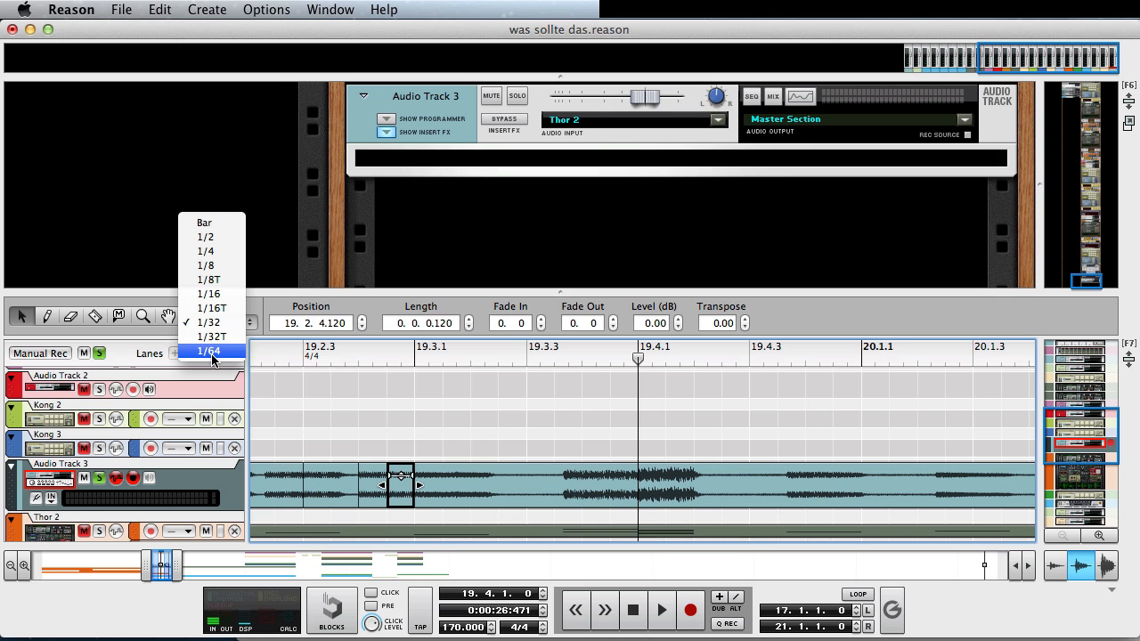
click(208, 351)
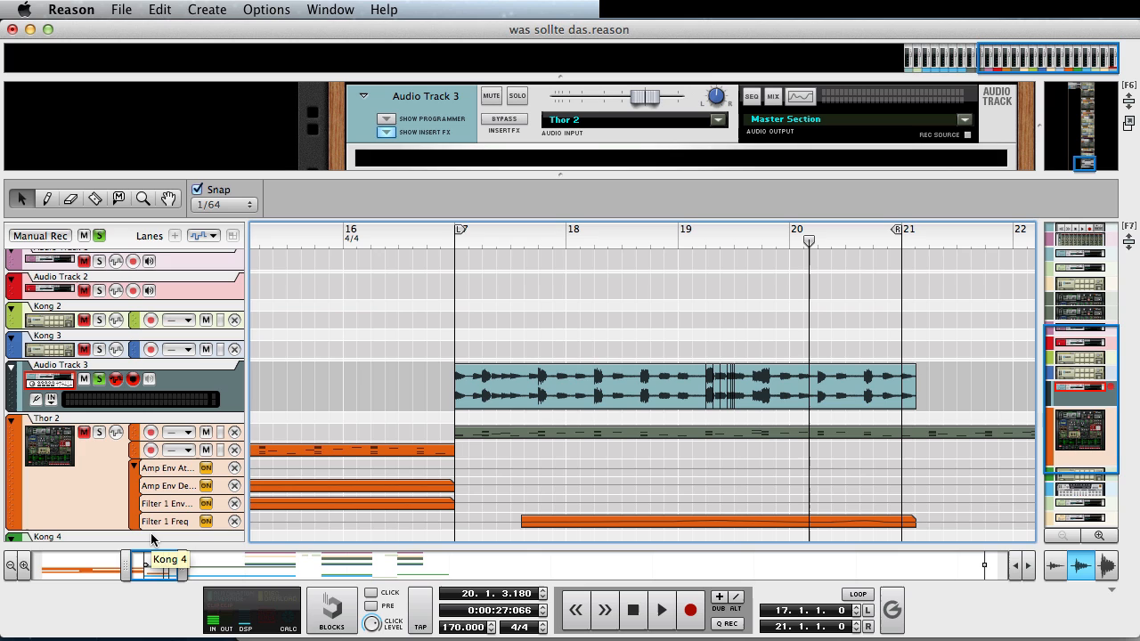
mouse_move(333, 335)
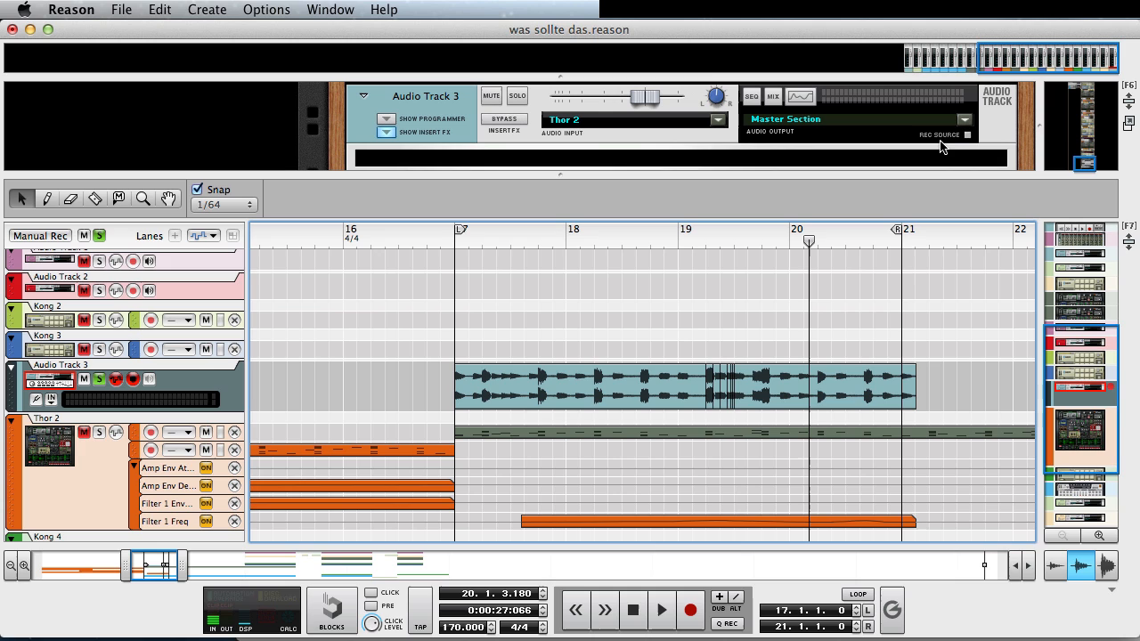
mouse_move(931, 145)
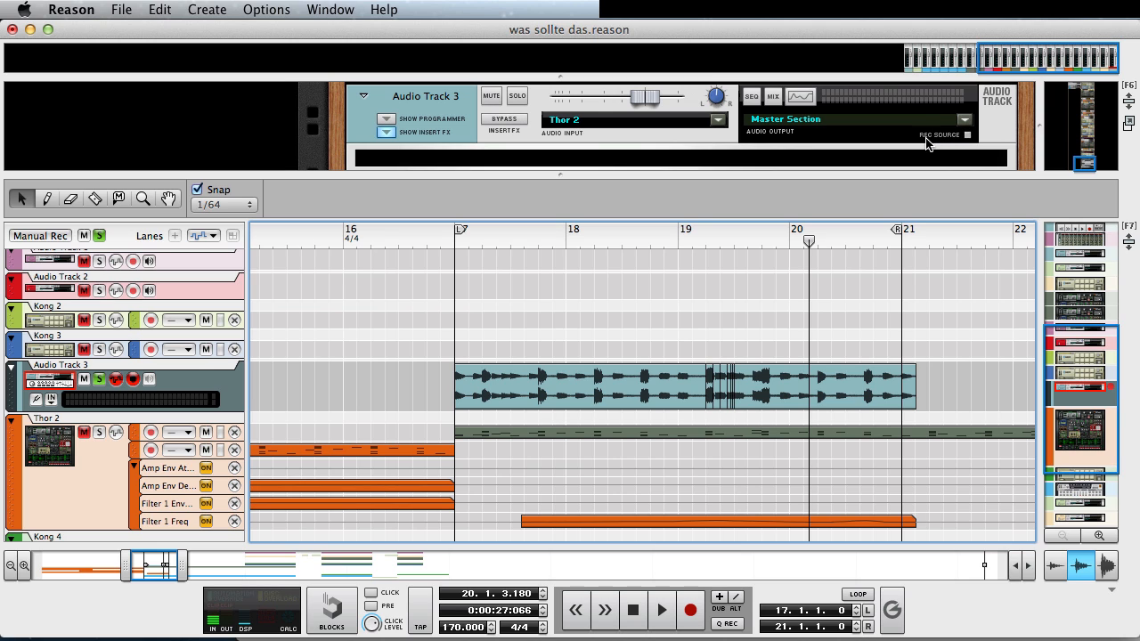
mouse_move(1023, 125)
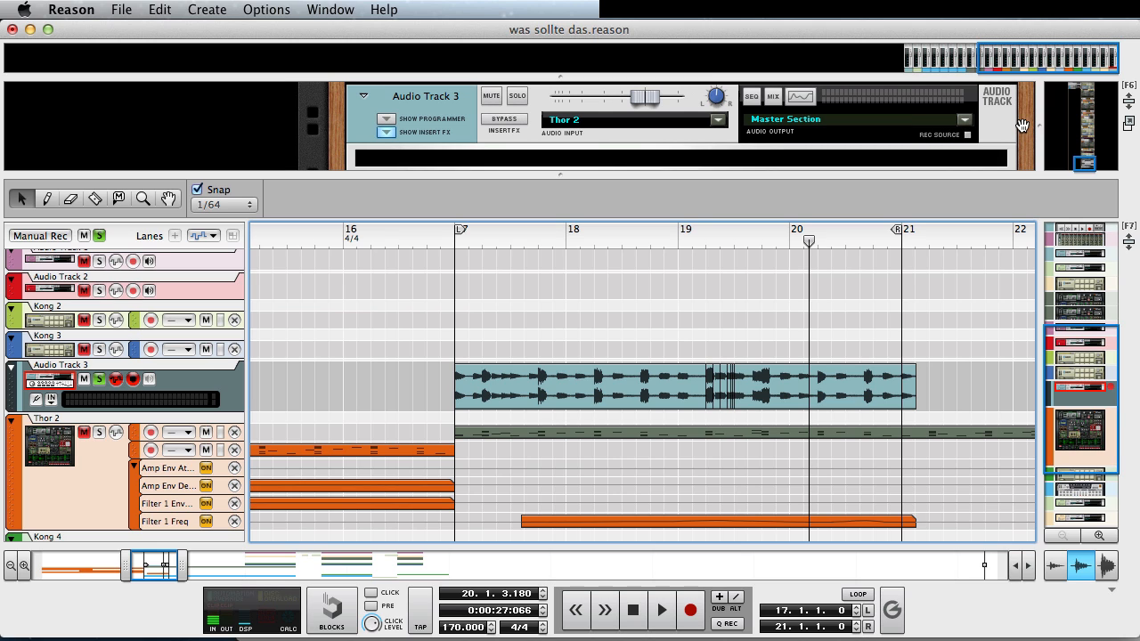